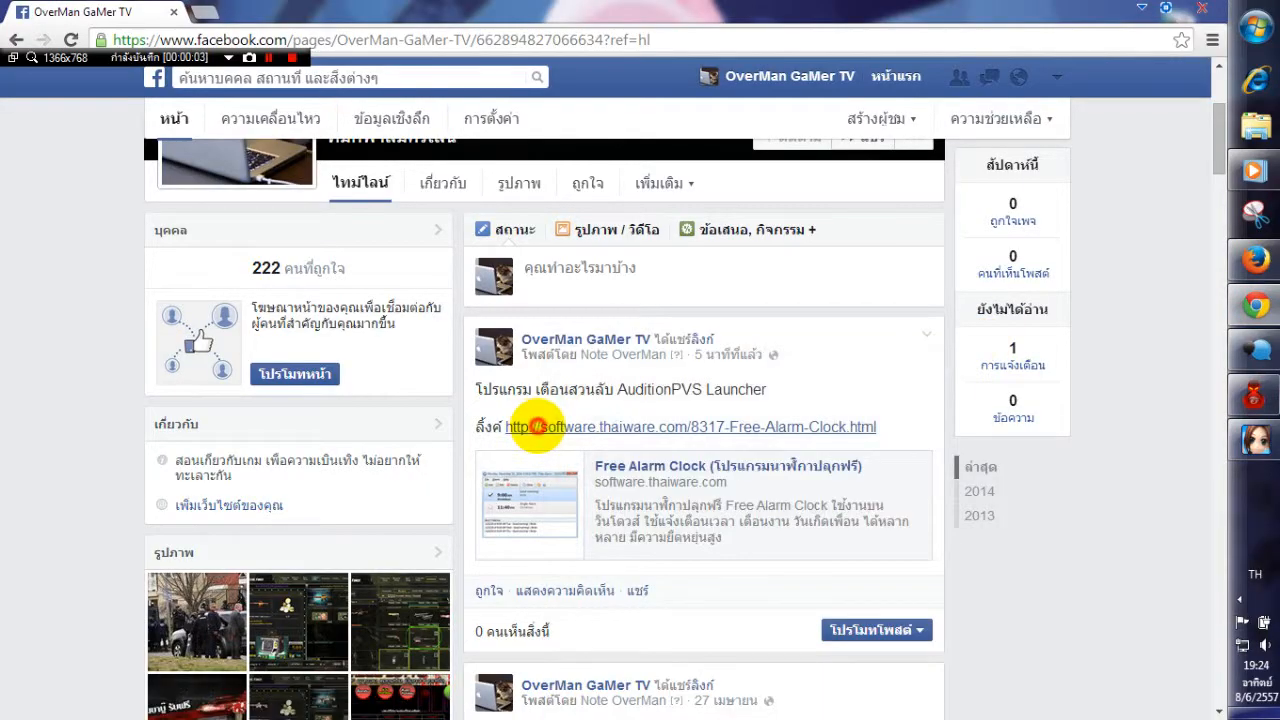
Follow the Thaiware link from the Facebook post to the Free Alarm Clock download page
click(690, 426)
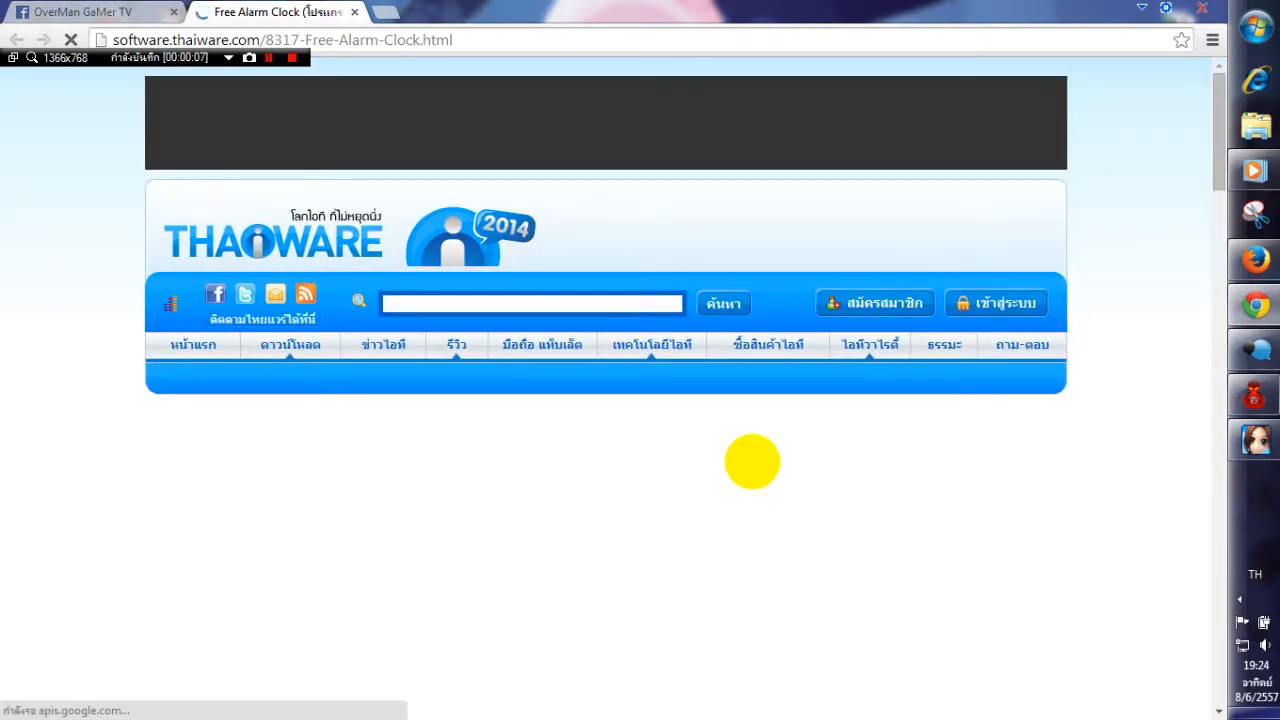
scroll(down, 3)
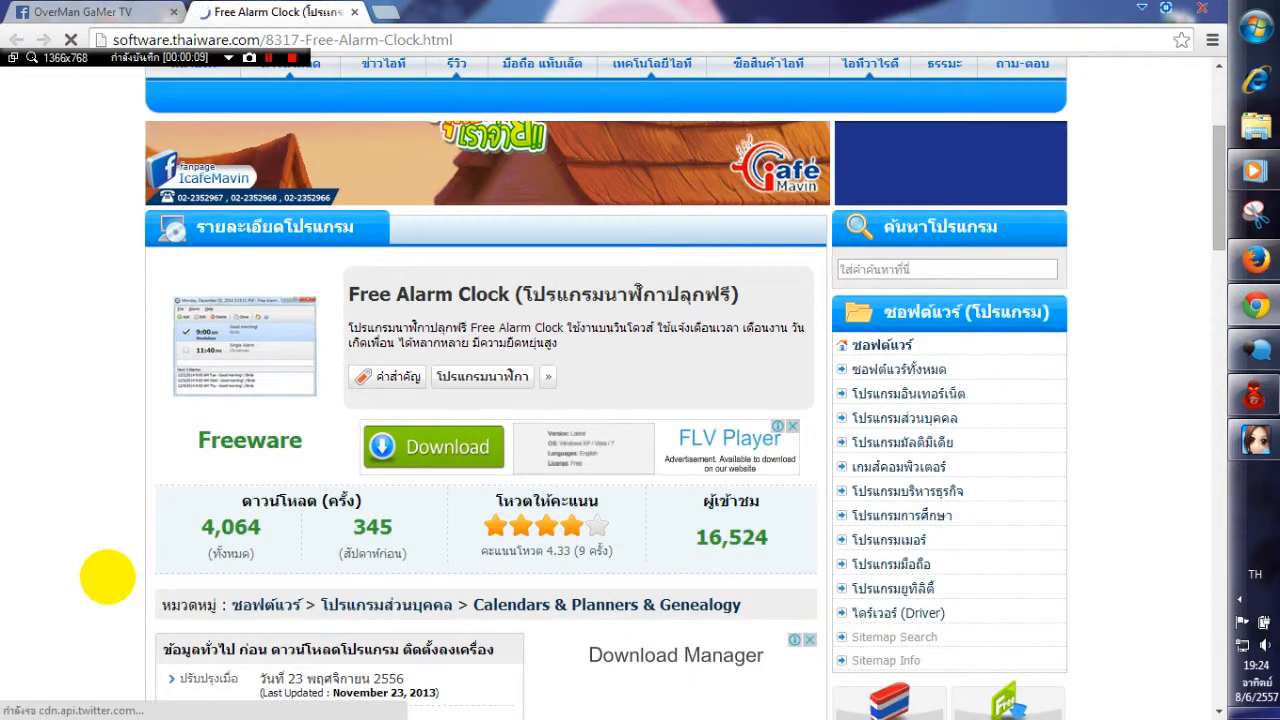
scroll(down, 3)
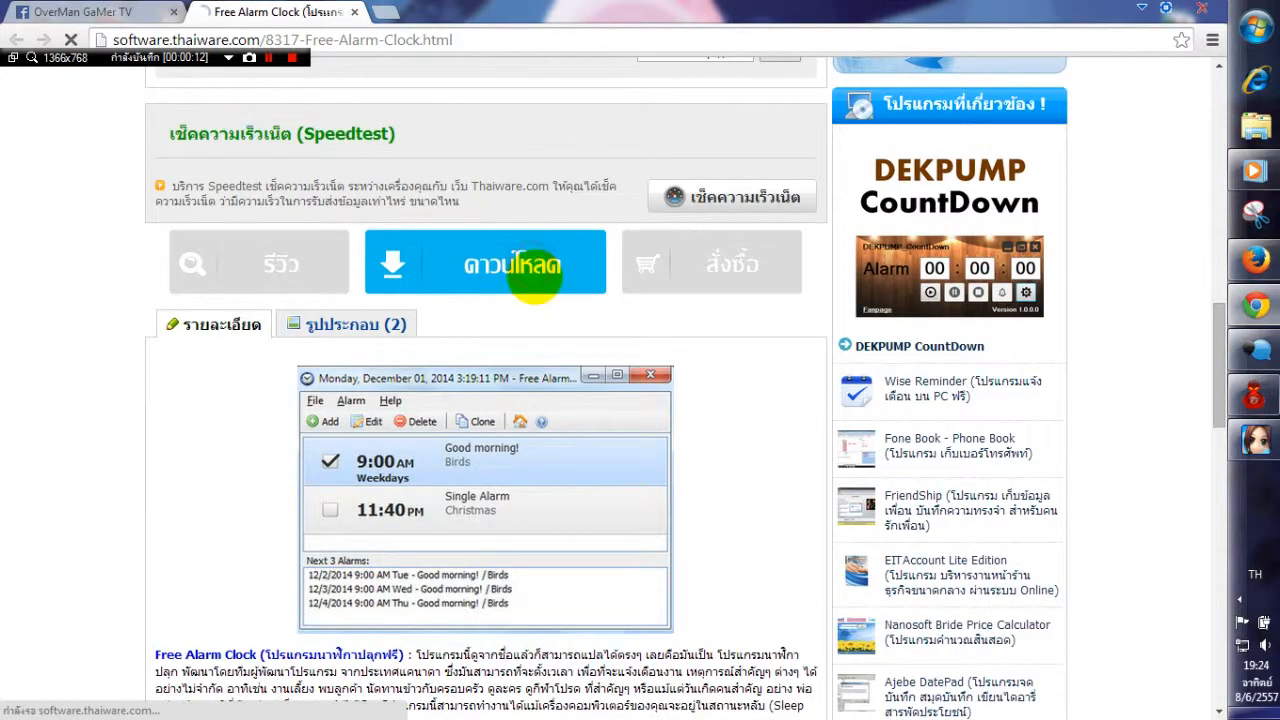
click(486, 262)
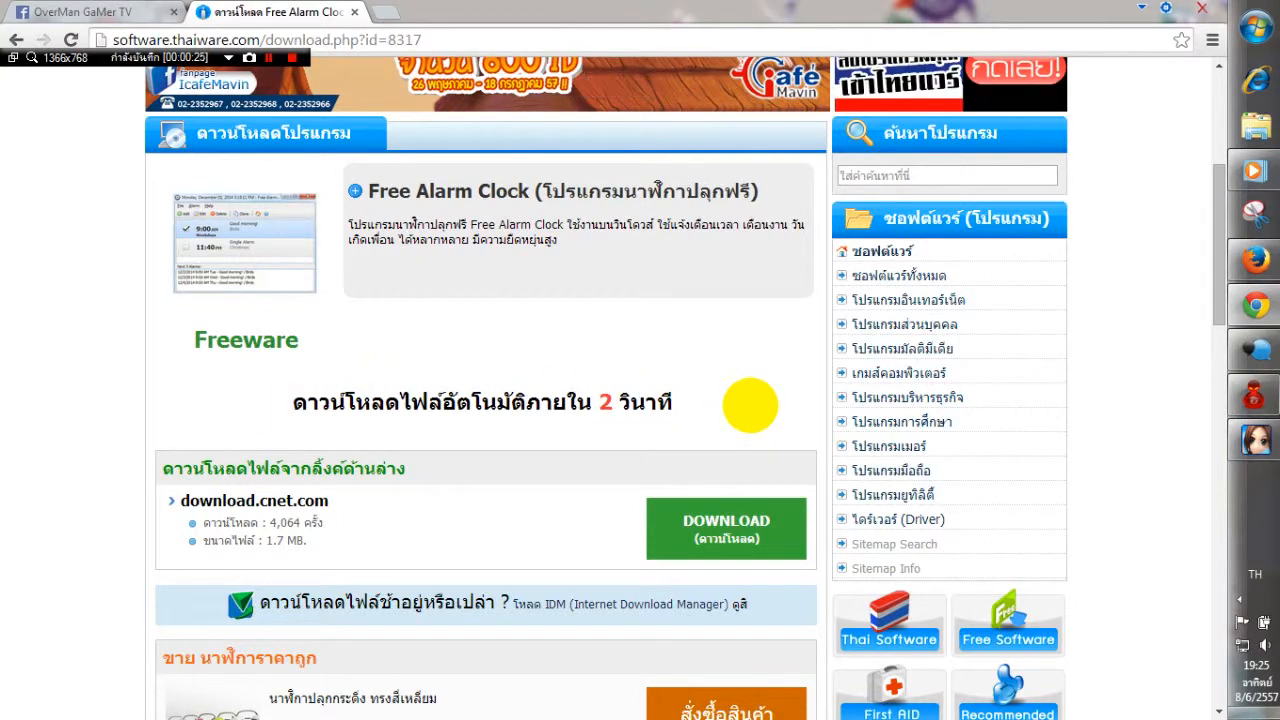
Download the Free Alarm Clock installer from the download.cnet.com mirror into Downloads
click(726, 528)
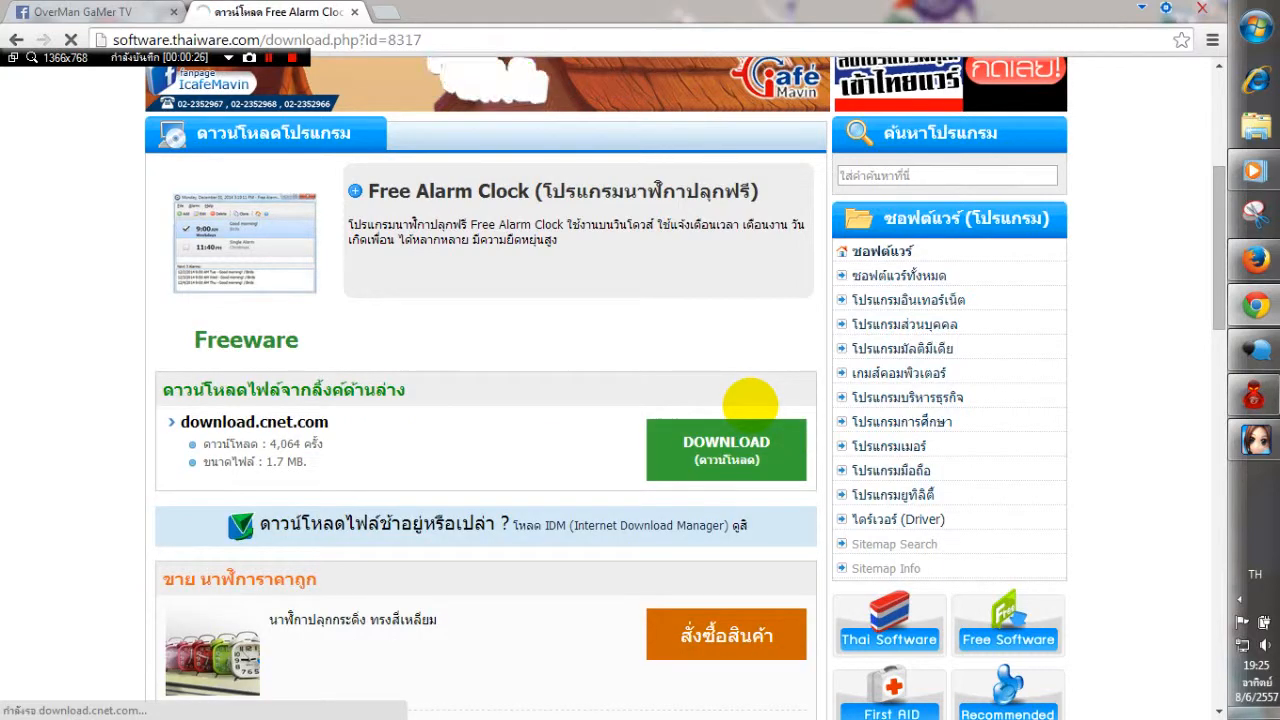
click(726, 448)
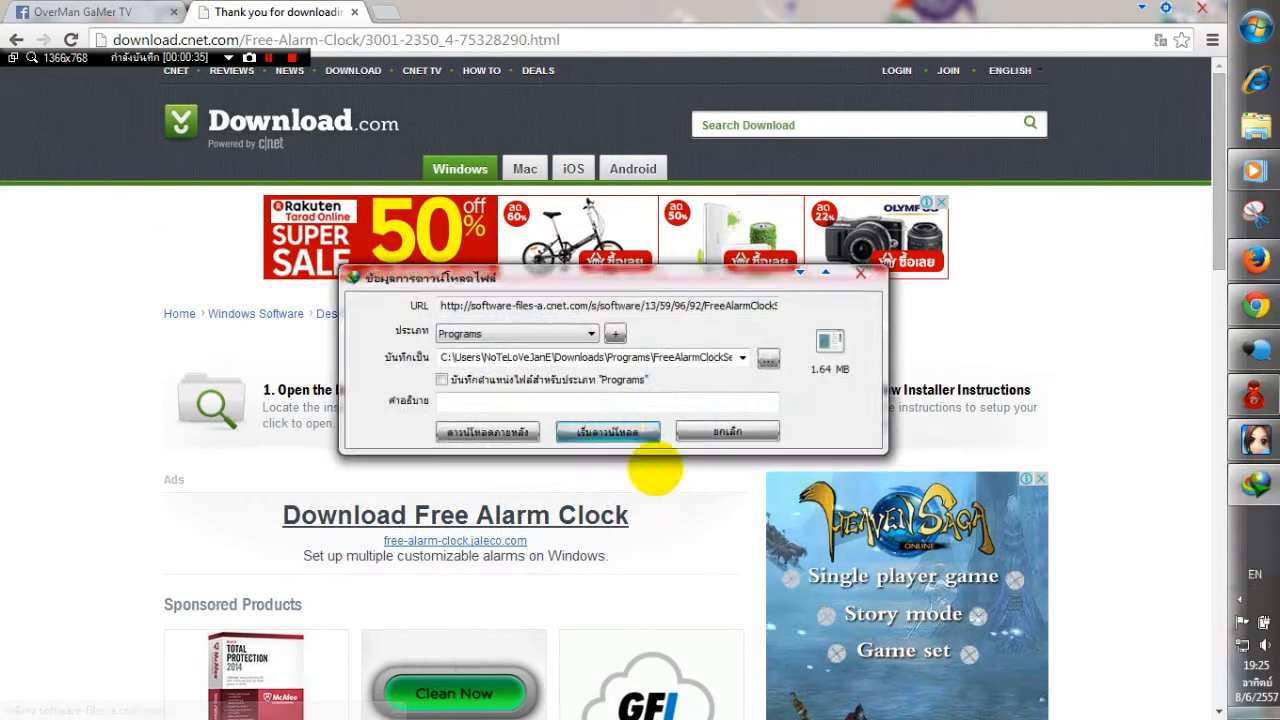
click(608, 432)
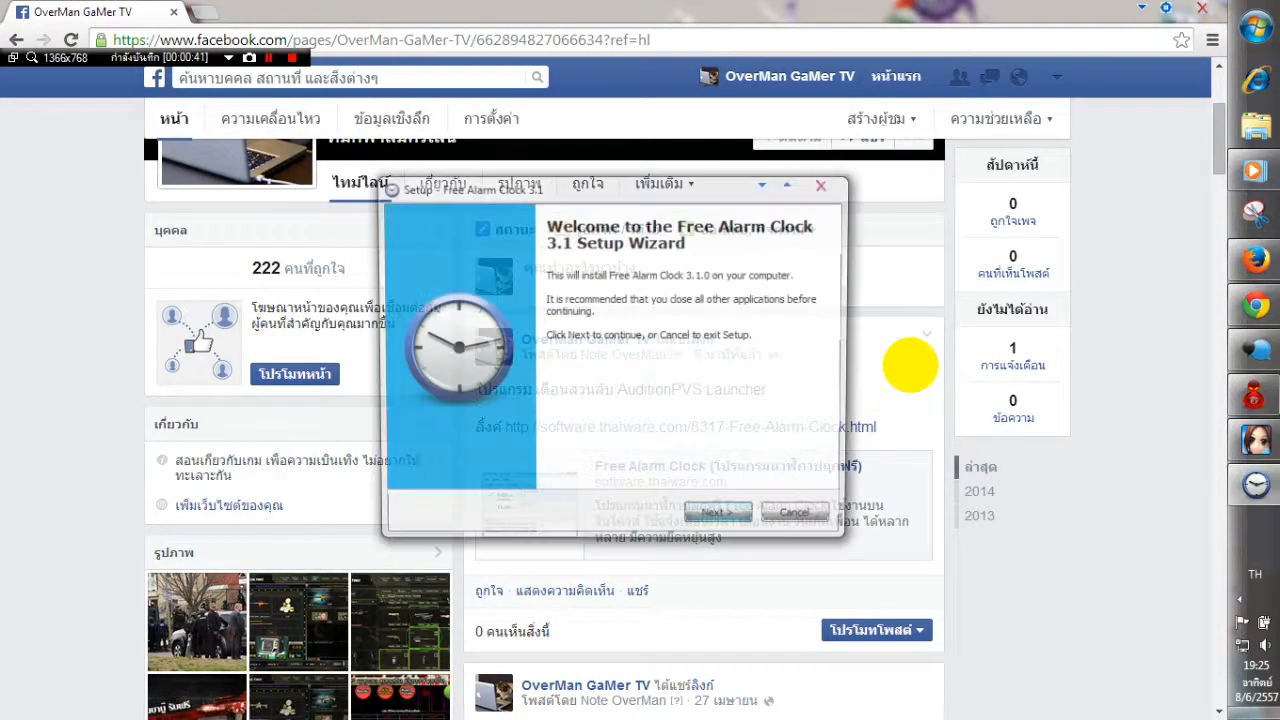
Install Free Alarm Clock 3.1 to the default folder and finish with the program launching
click(716, 512)
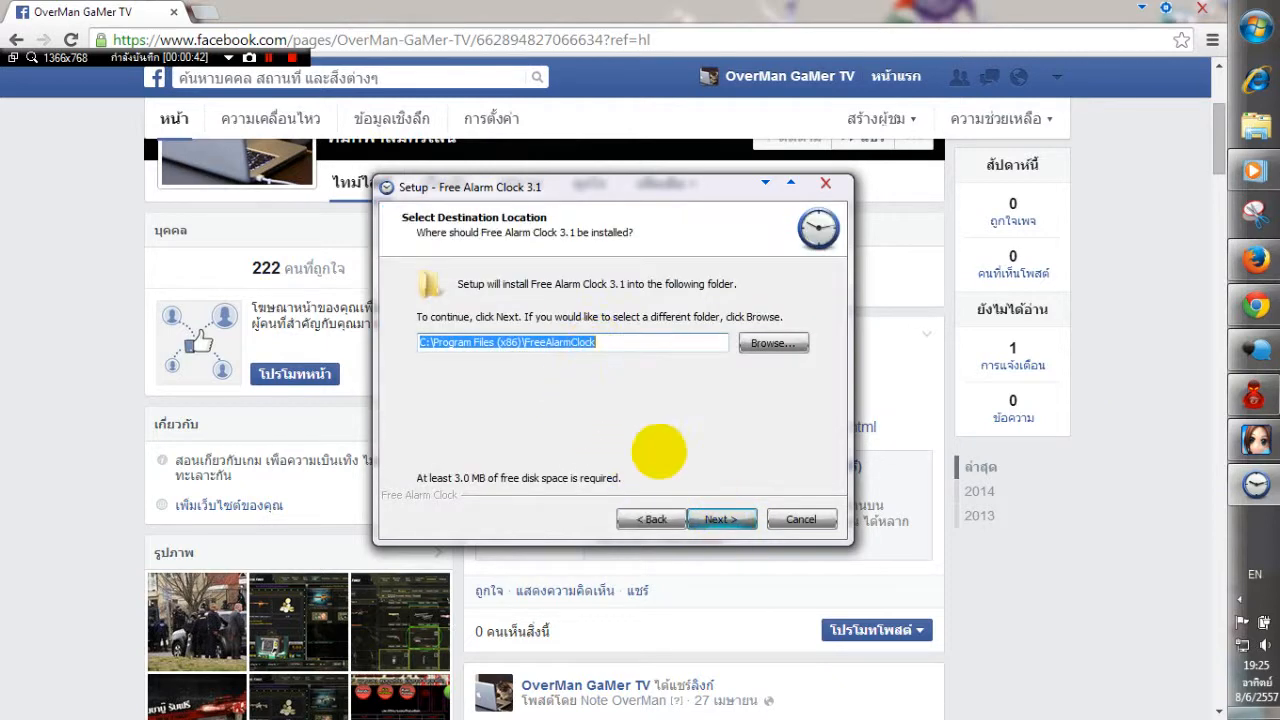
click(722, 520)
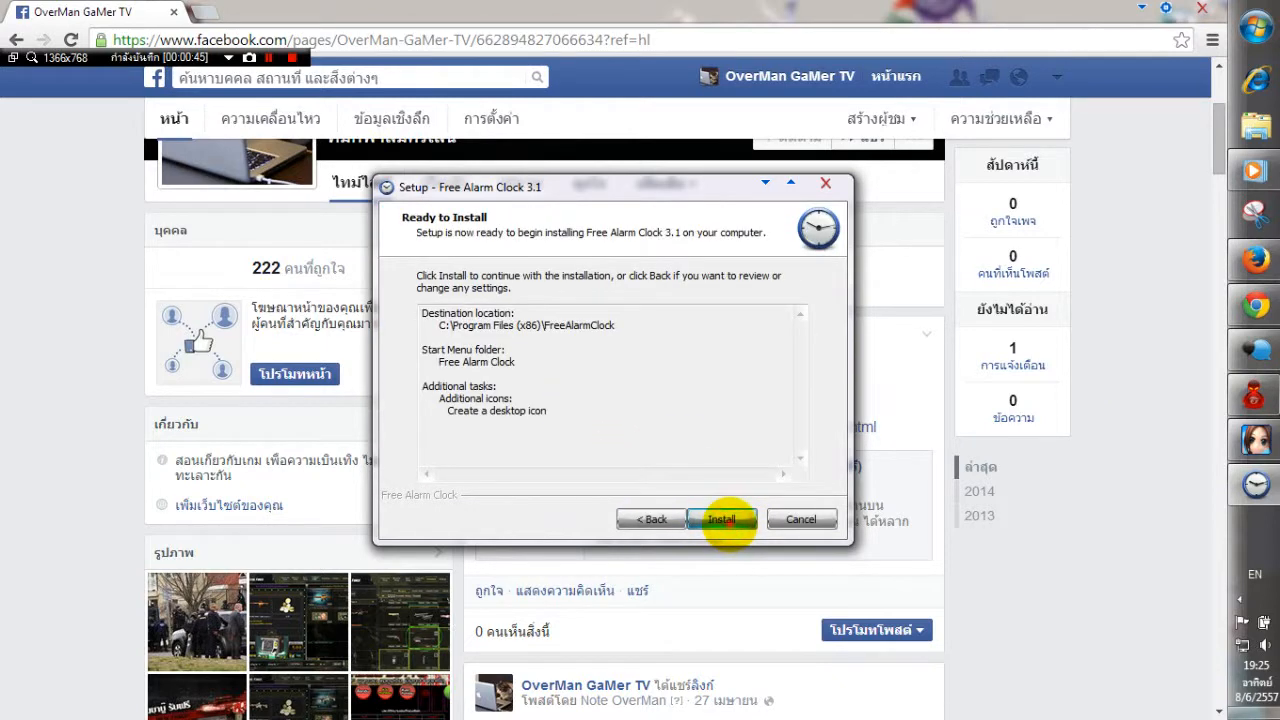
click(720, 520)
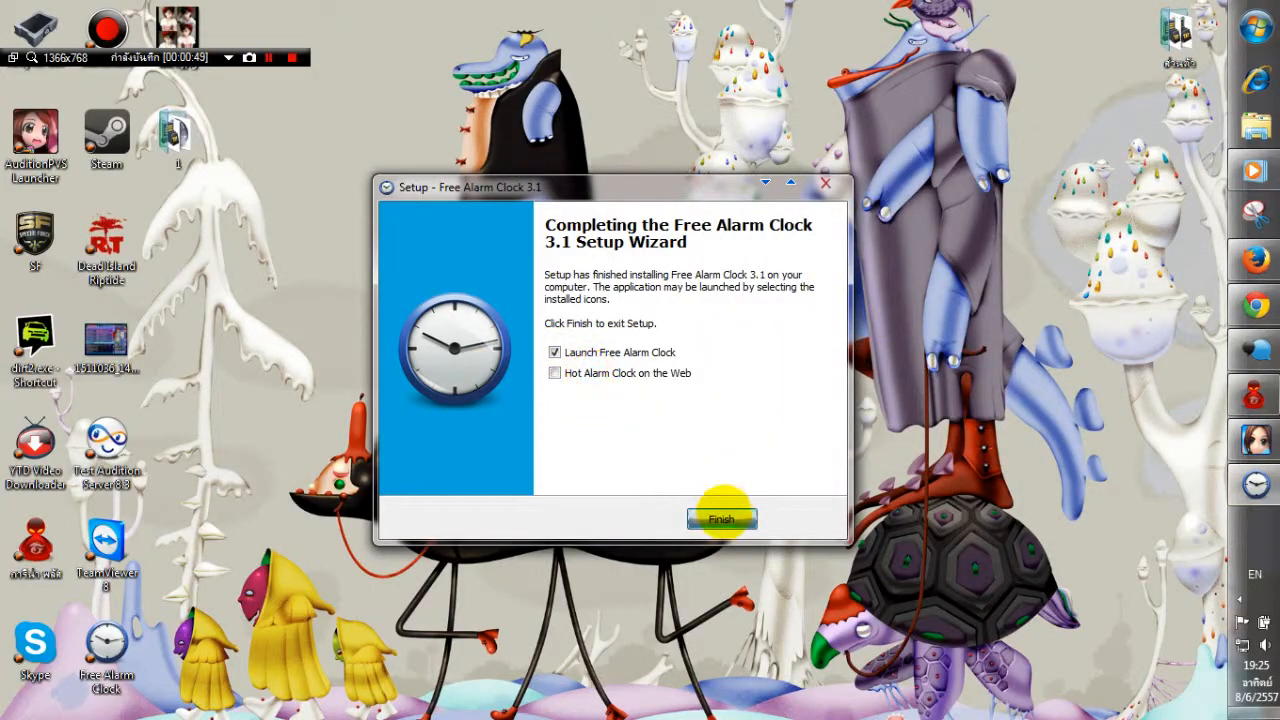
click(720, 520)
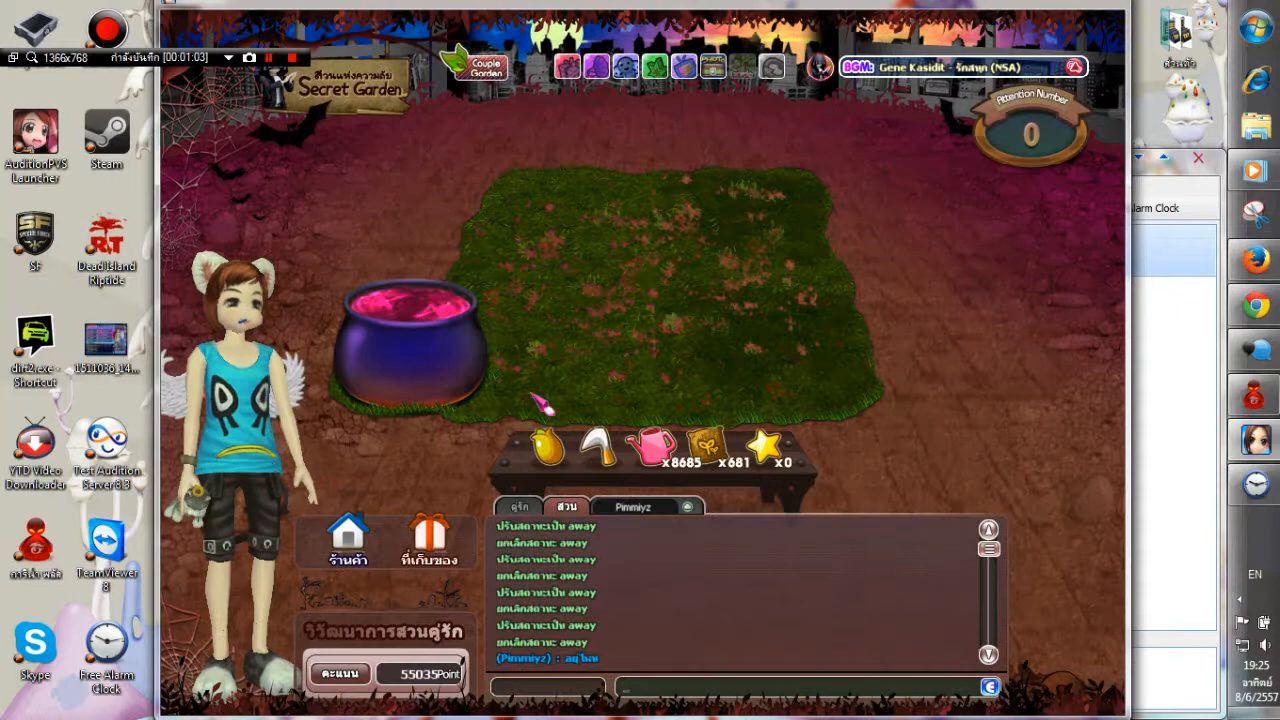
Buy two batches of 10 Rosemary Bud seeds in the Audition garden market
click(348, 540)
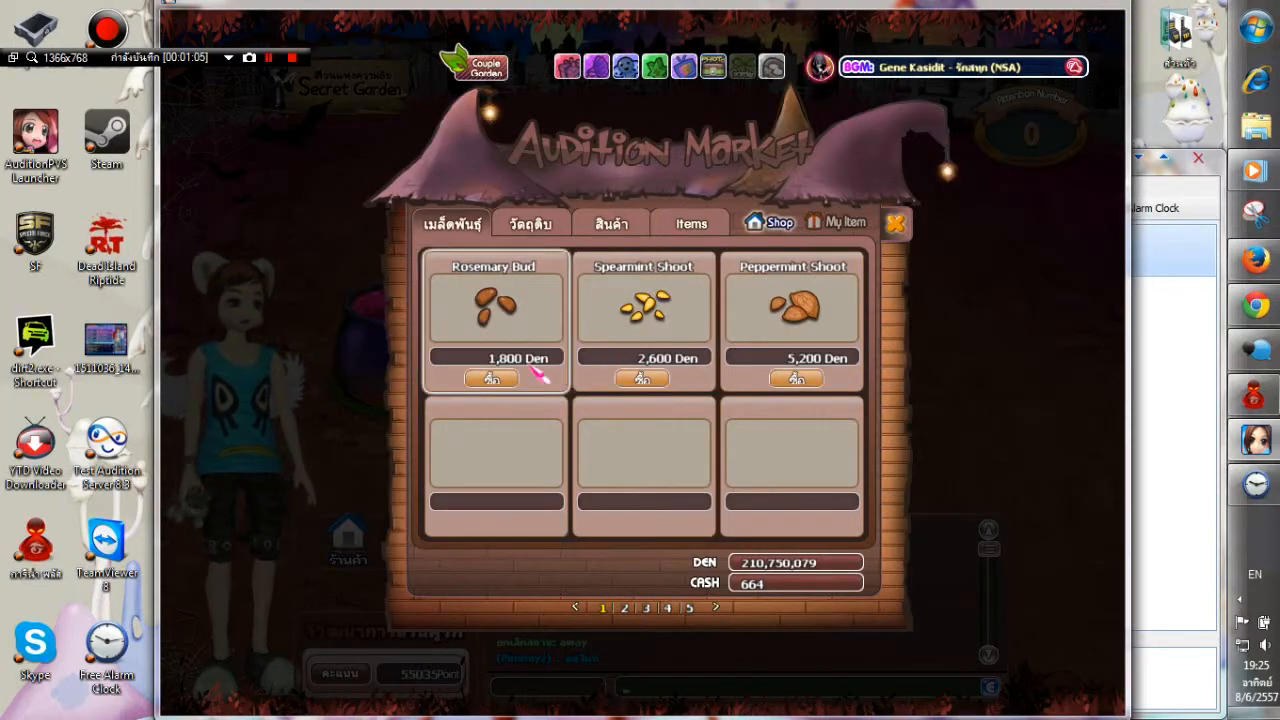
click(492, 378)
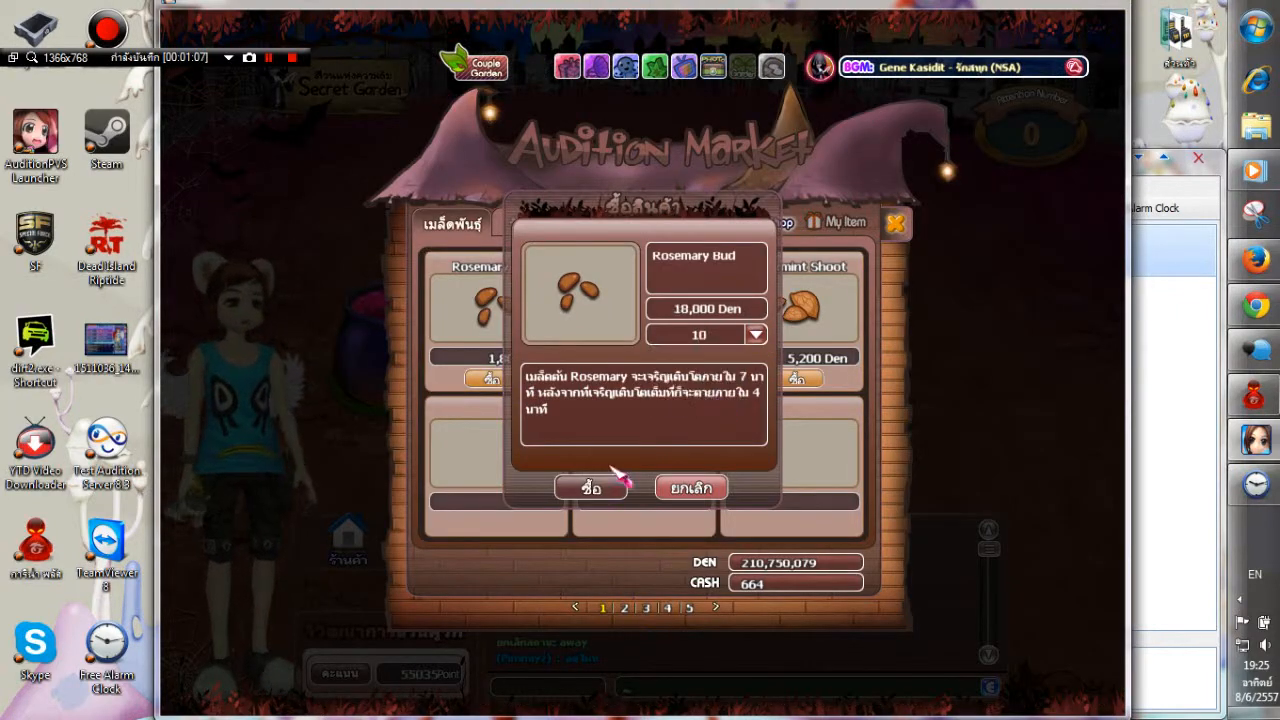
click(590, 488)
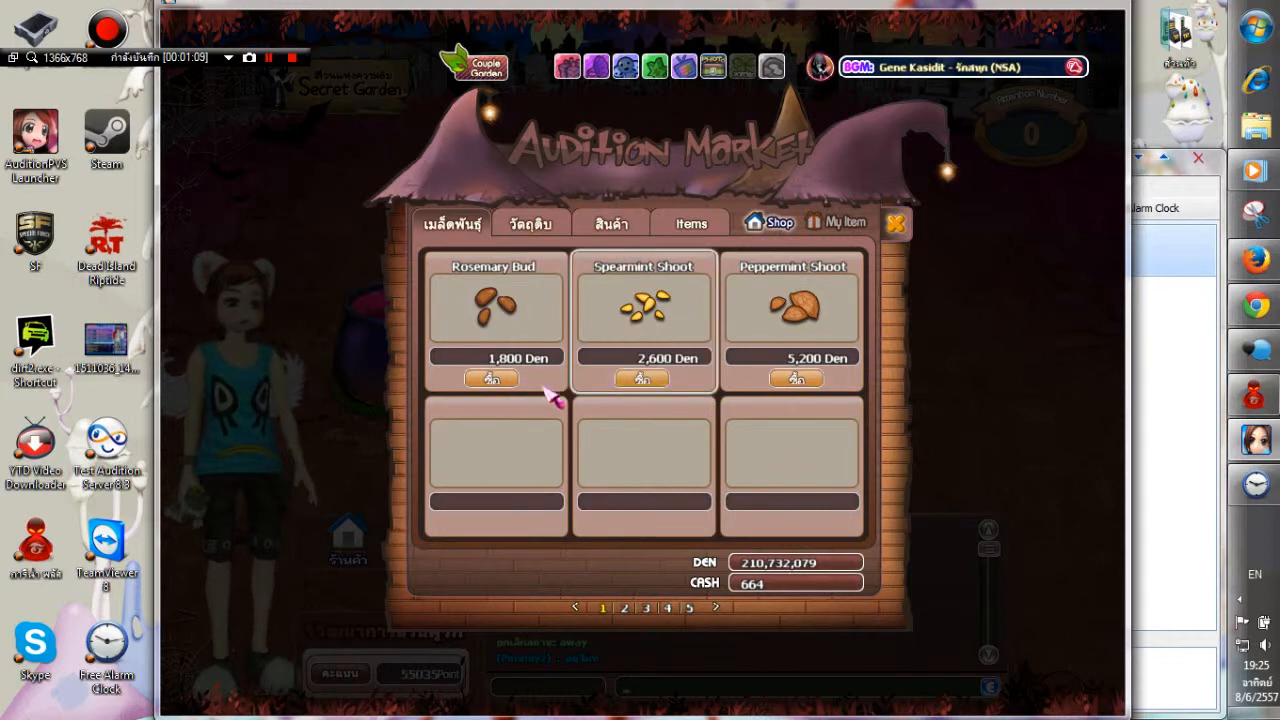
click(492, 378)
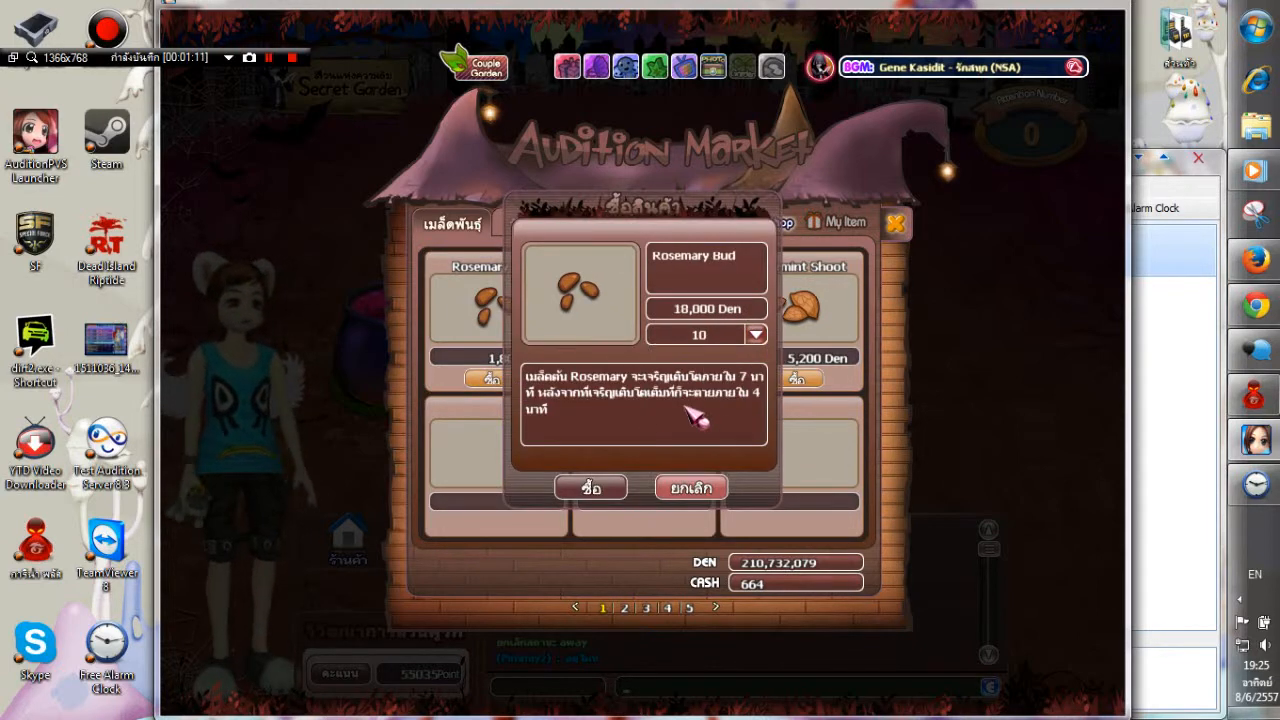
click(590, 488)
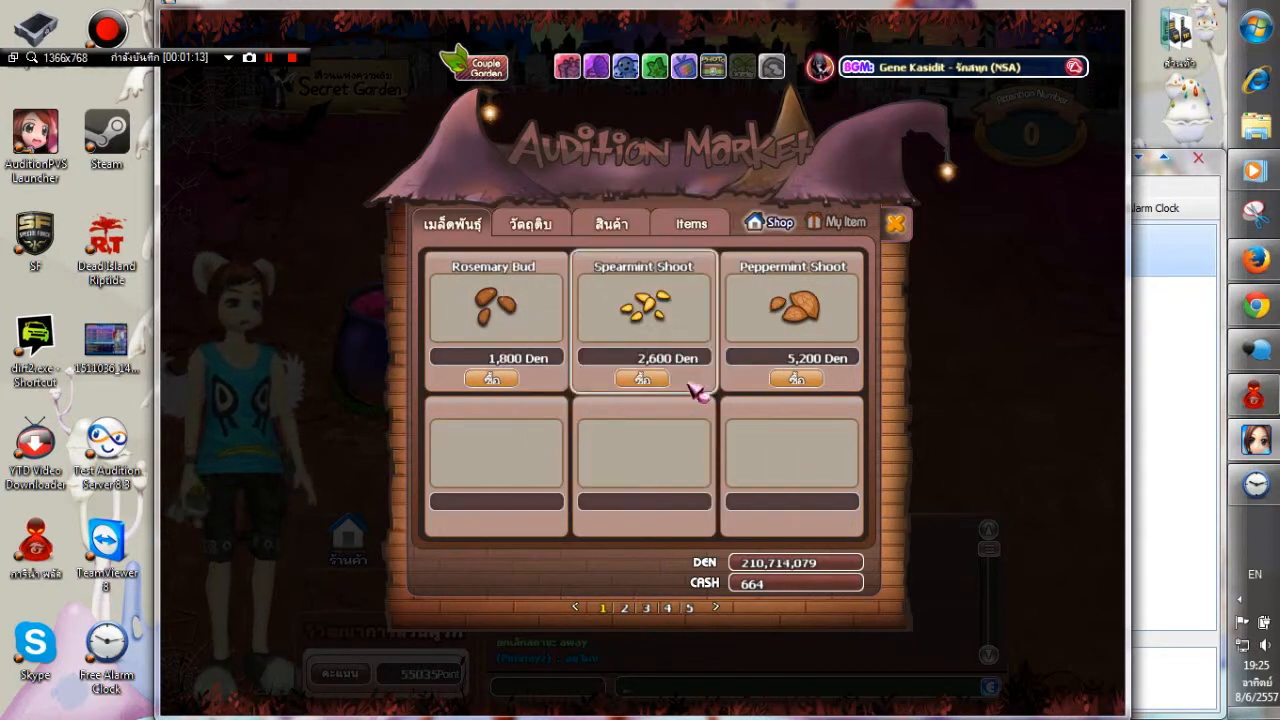
Review owned seeds, cancel a further Rosemary Bud purchase, and return to the garden plots
click(844, 222)
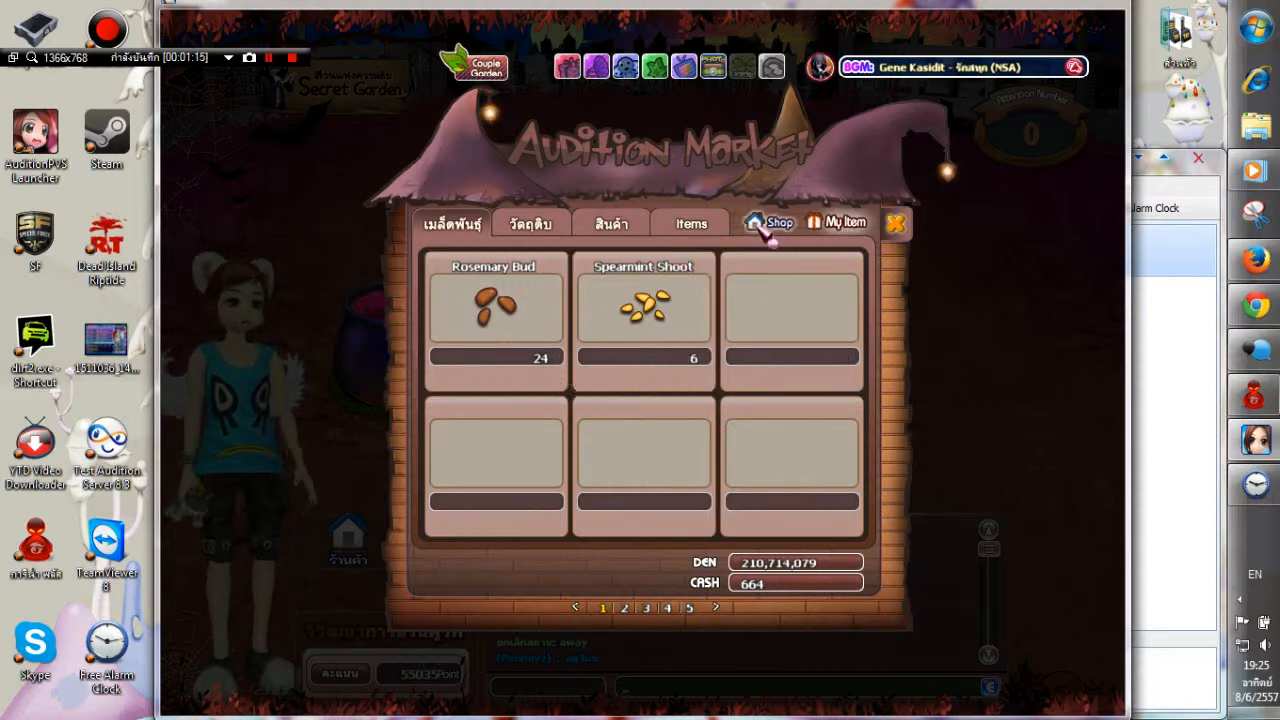
click(496, 310)
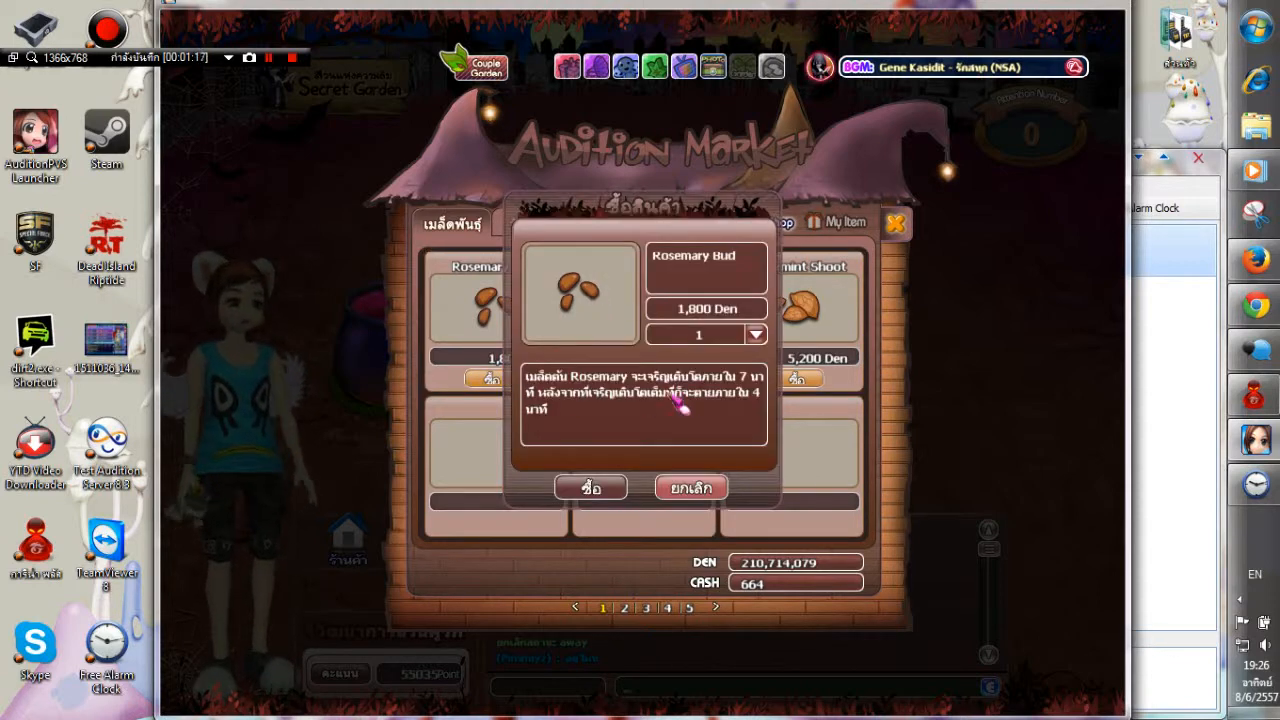
click(690, 488)
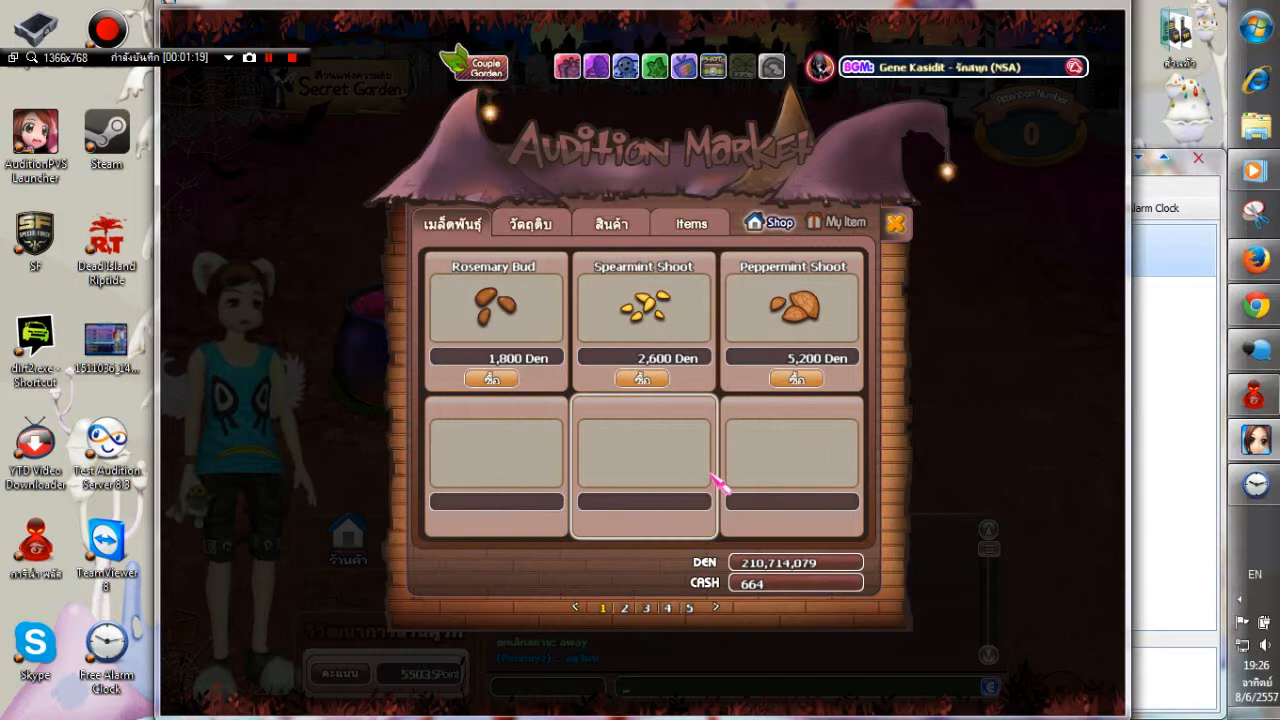
click(844, 220)
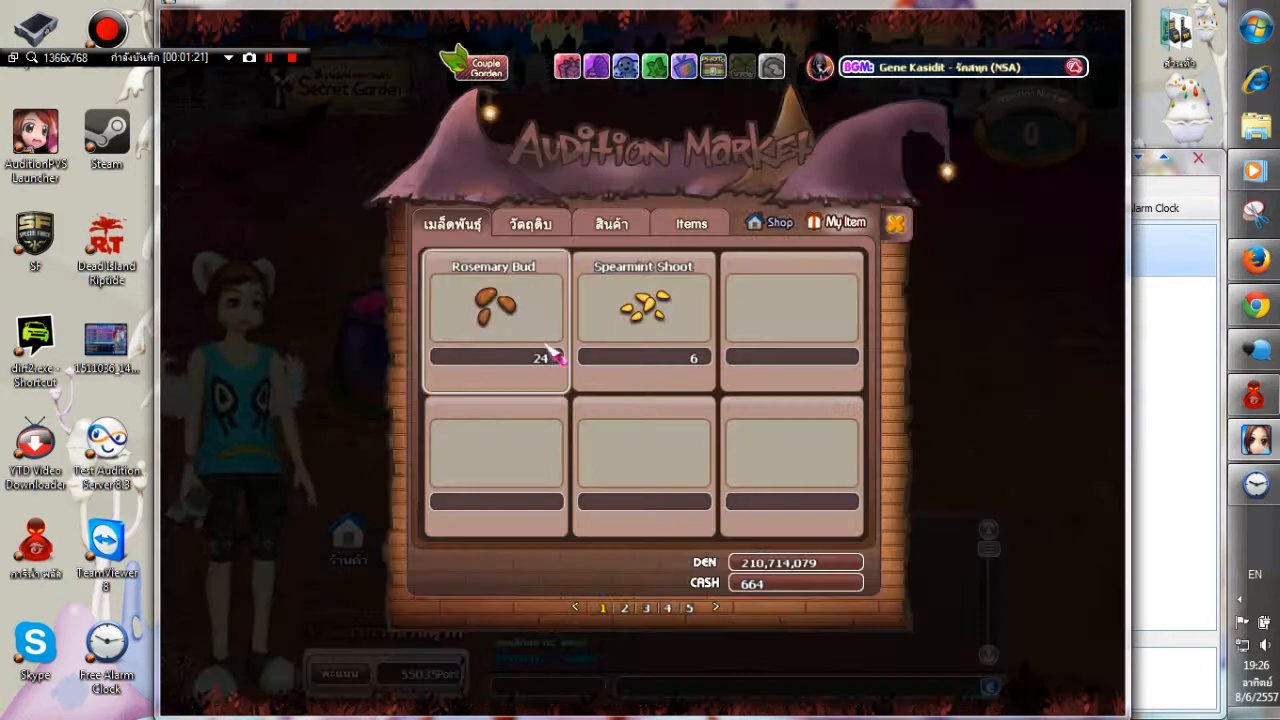
click(892, 224)
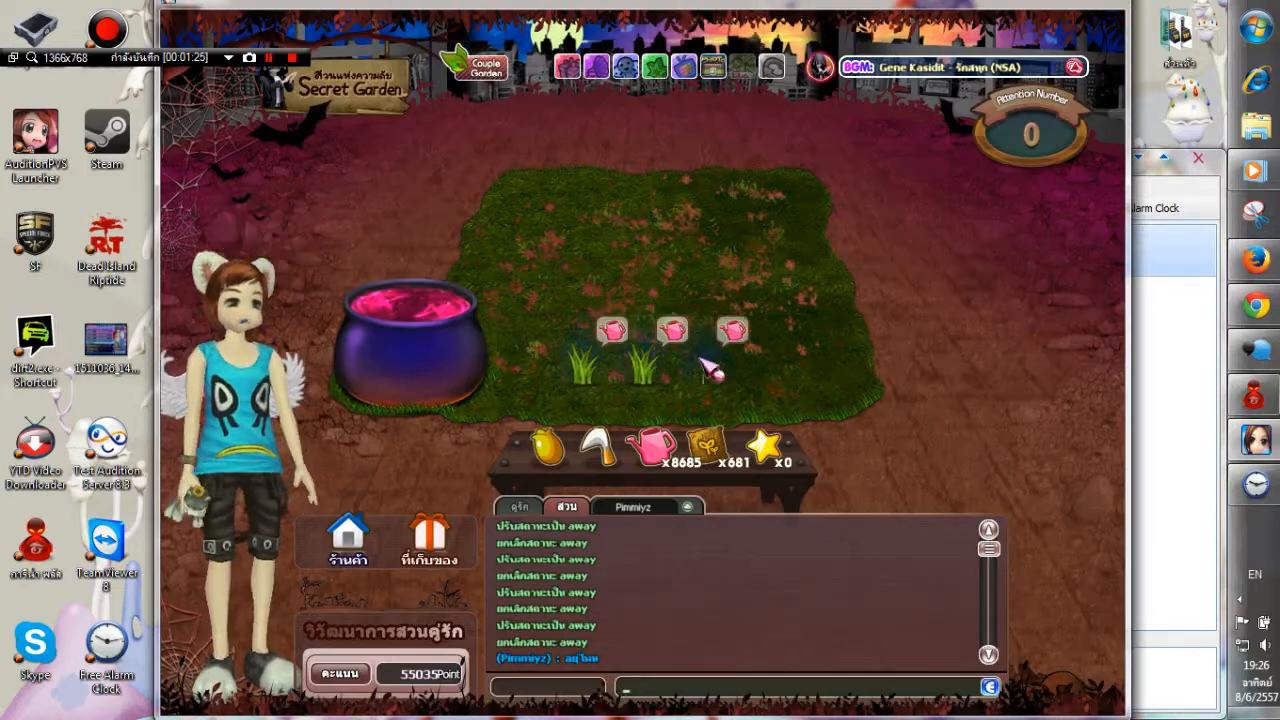
click(348, 540)
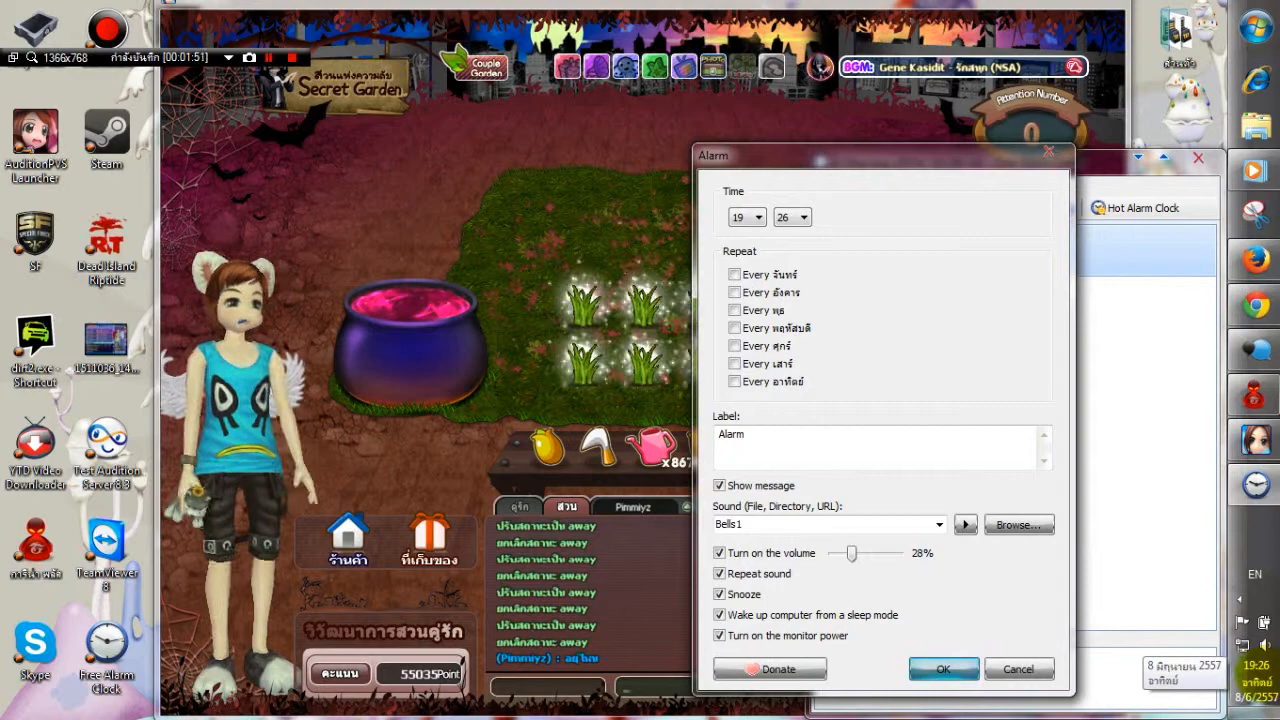
Set the alarm minutes to 33 and enter the Thai garden-reminder label 'เดือนสวน 7 นาที'
click(804, 216)
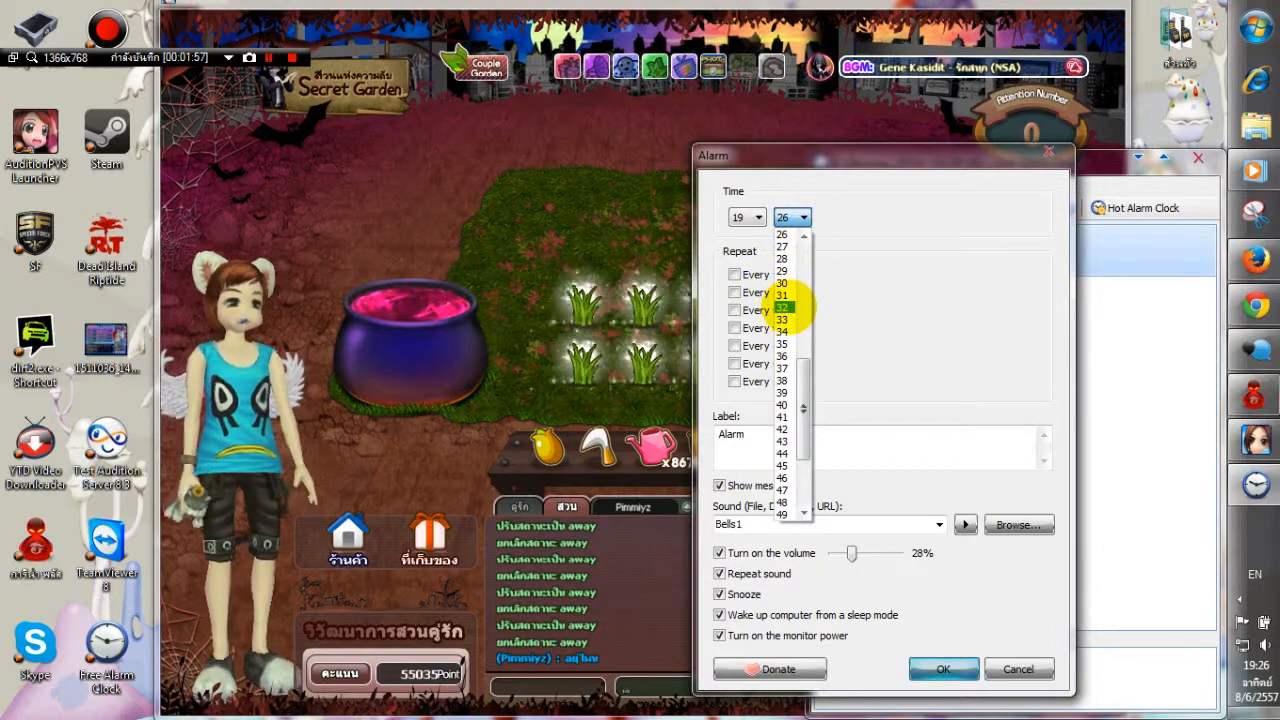
click(782, 320)
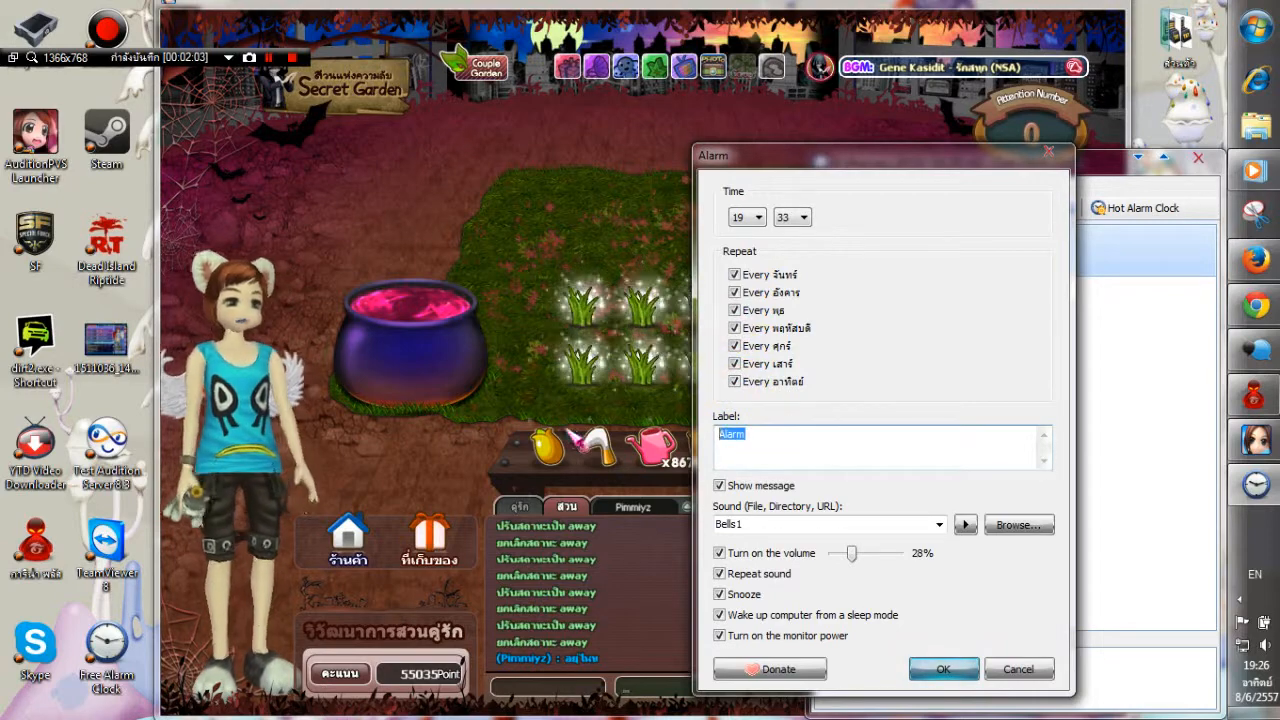
text(g9nv)
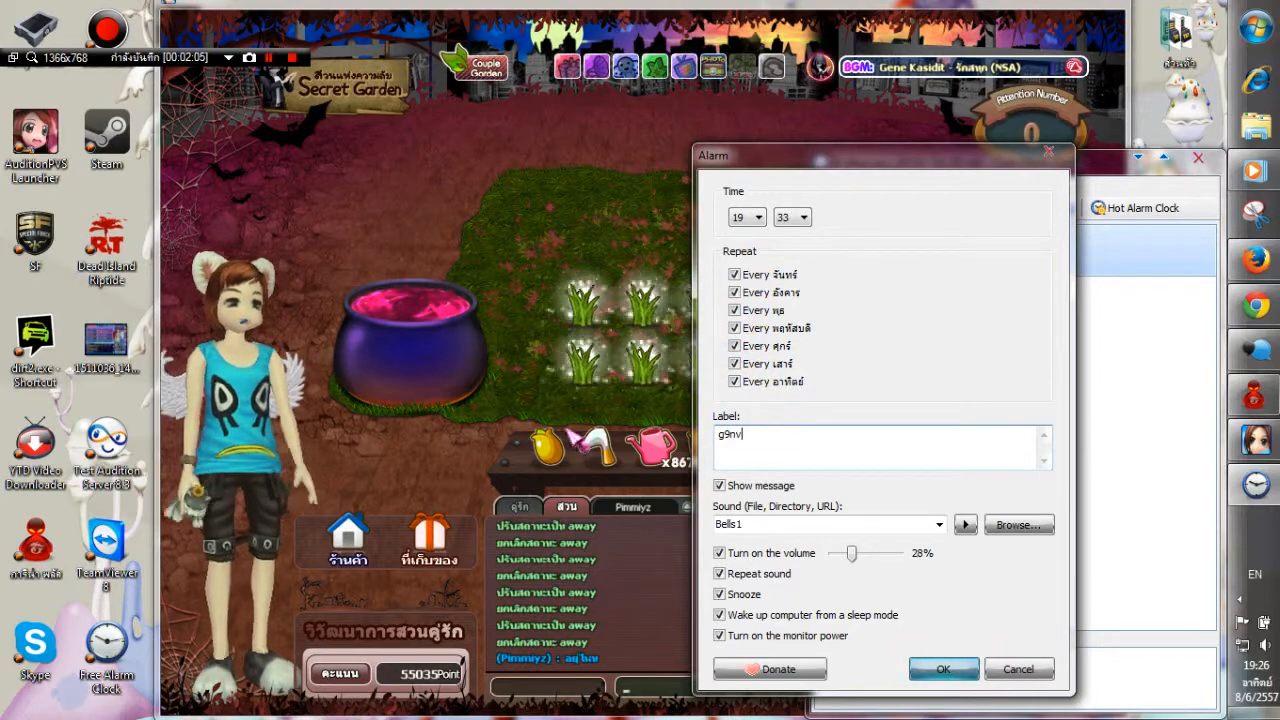
text(o |;o 7)
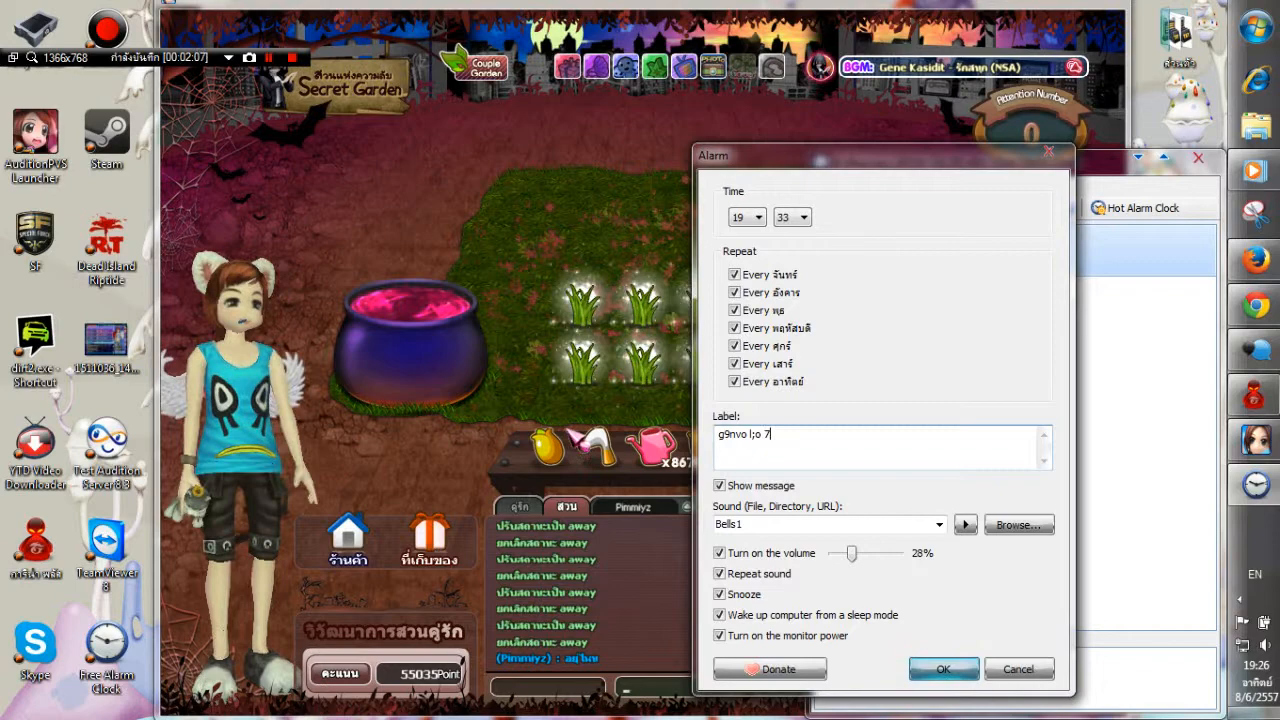
text(0km)
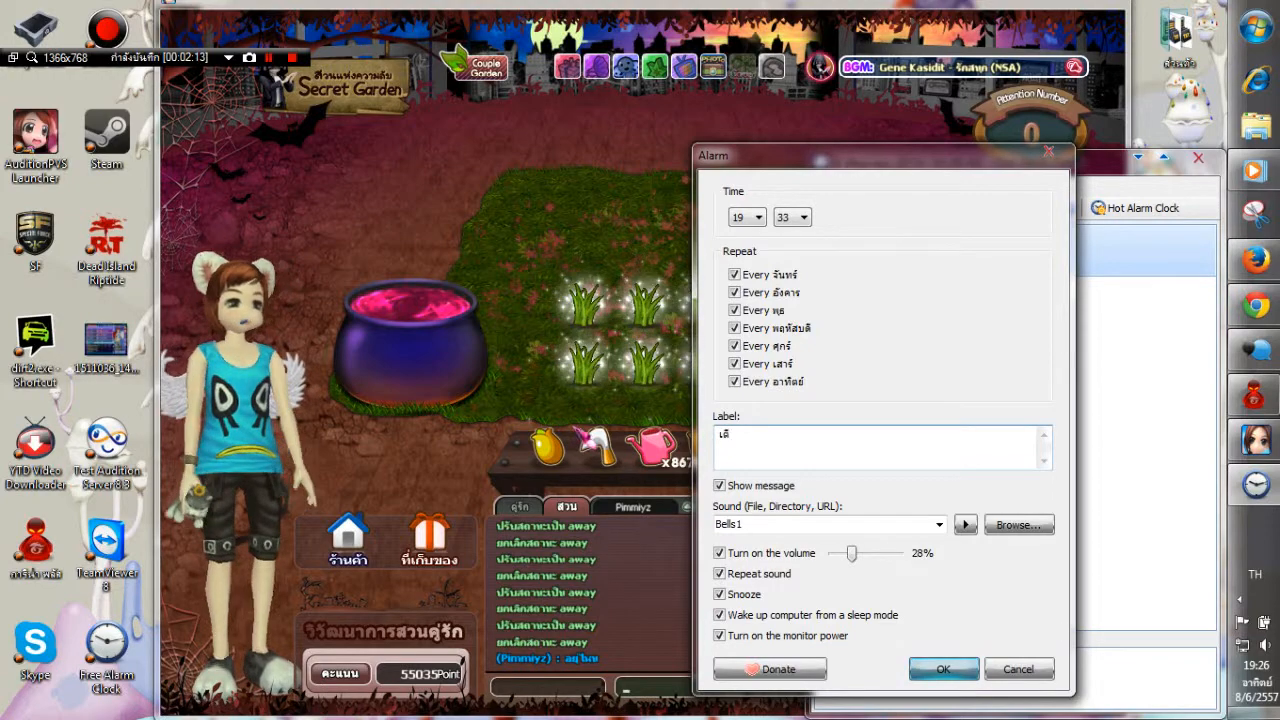
text(เดือนสวน 7)
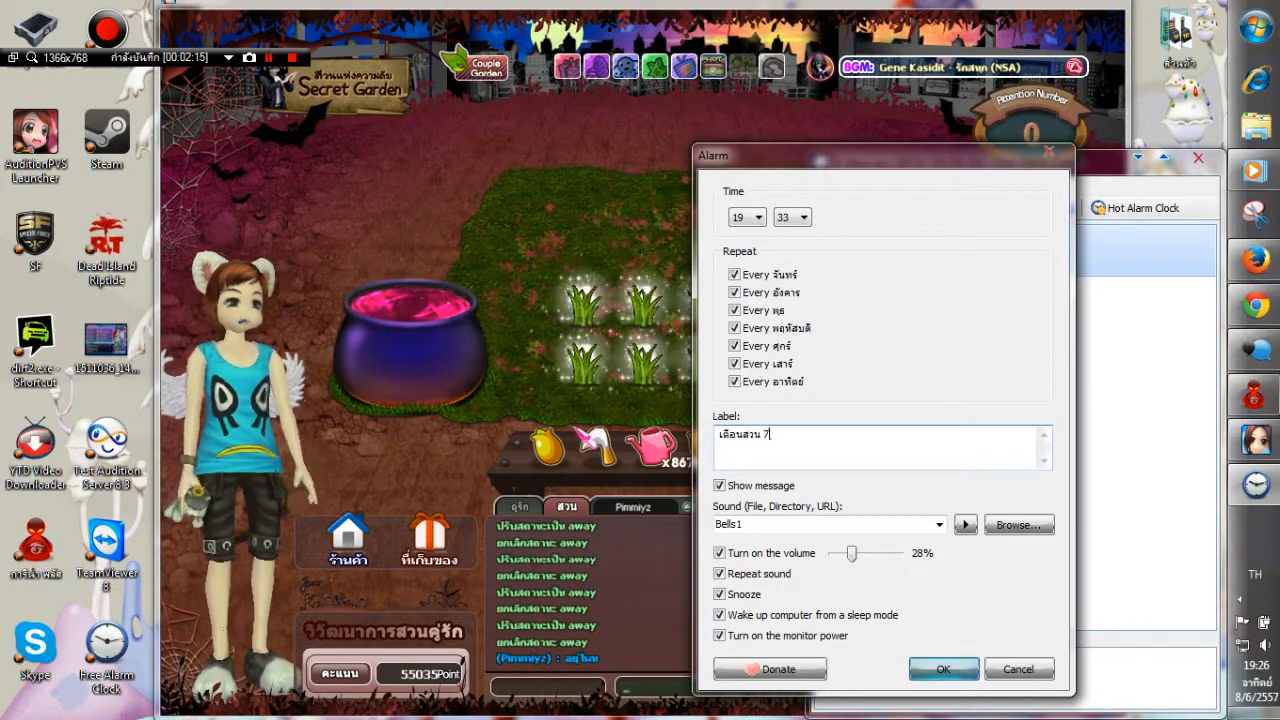
text(นาที)
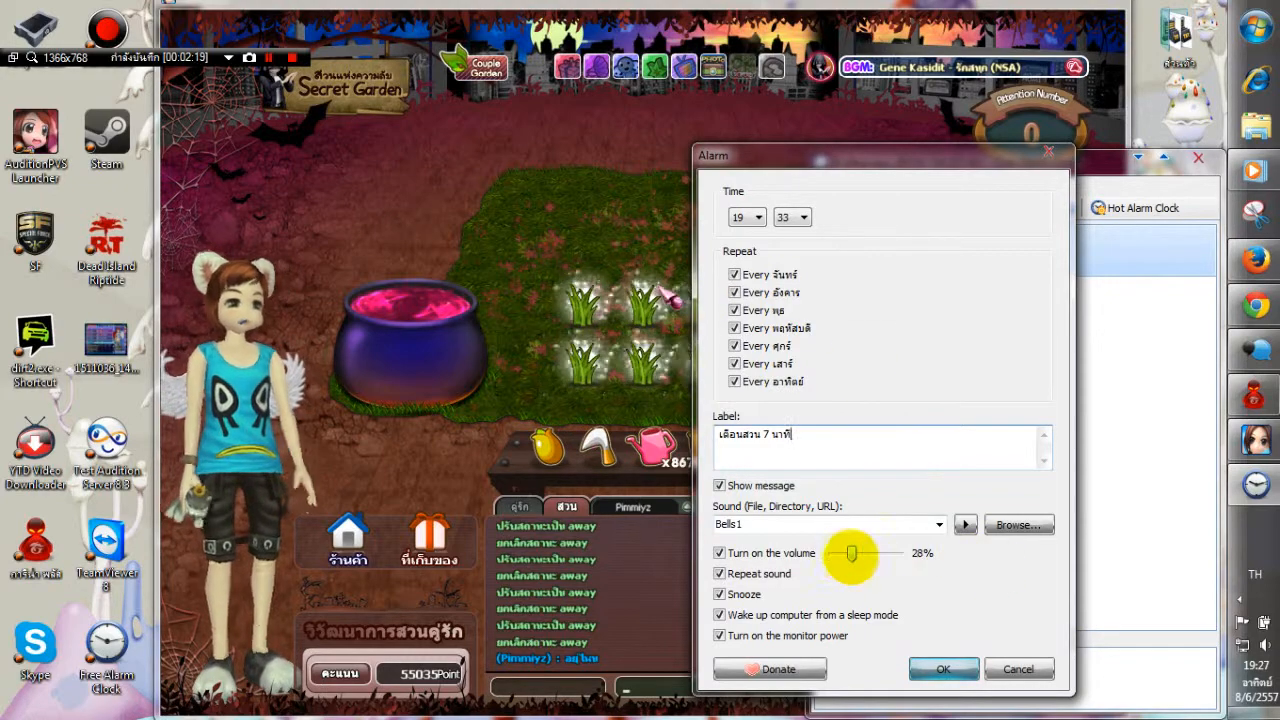
Raise the alarm volume to 50% and start browsing for a different sound file
drag(852, 552, 864, 552)
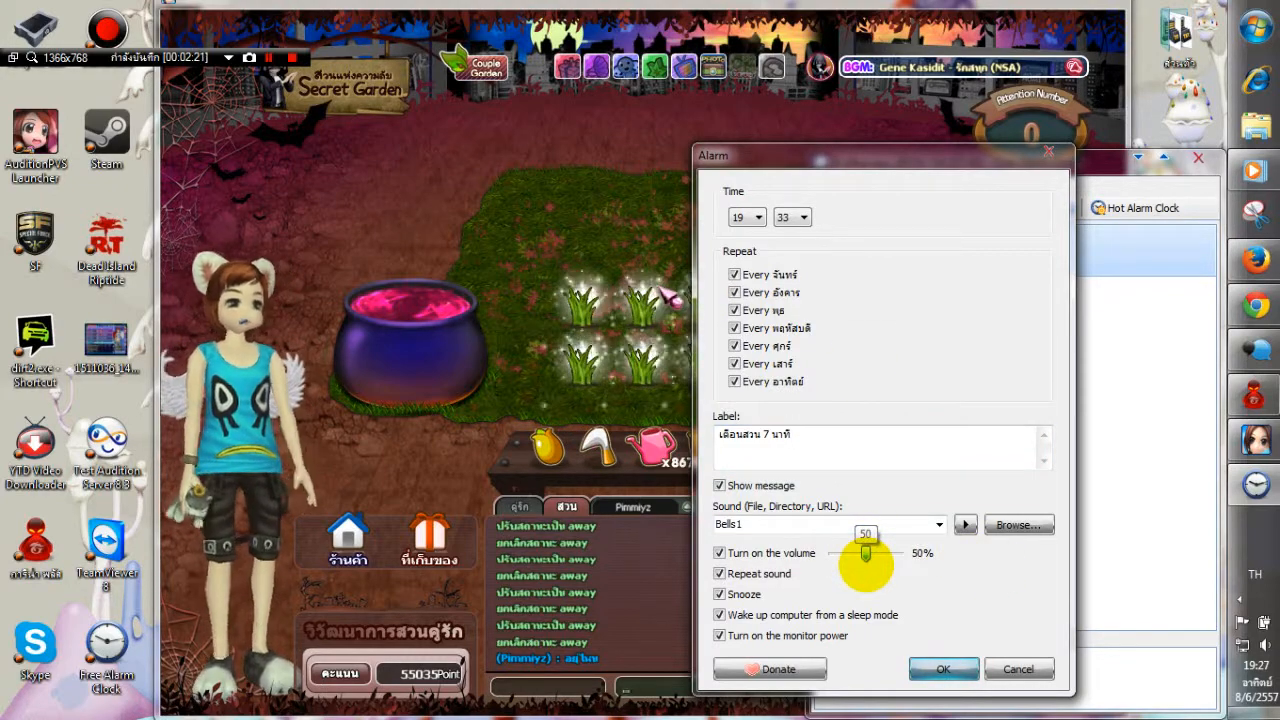
click(1018, 524)
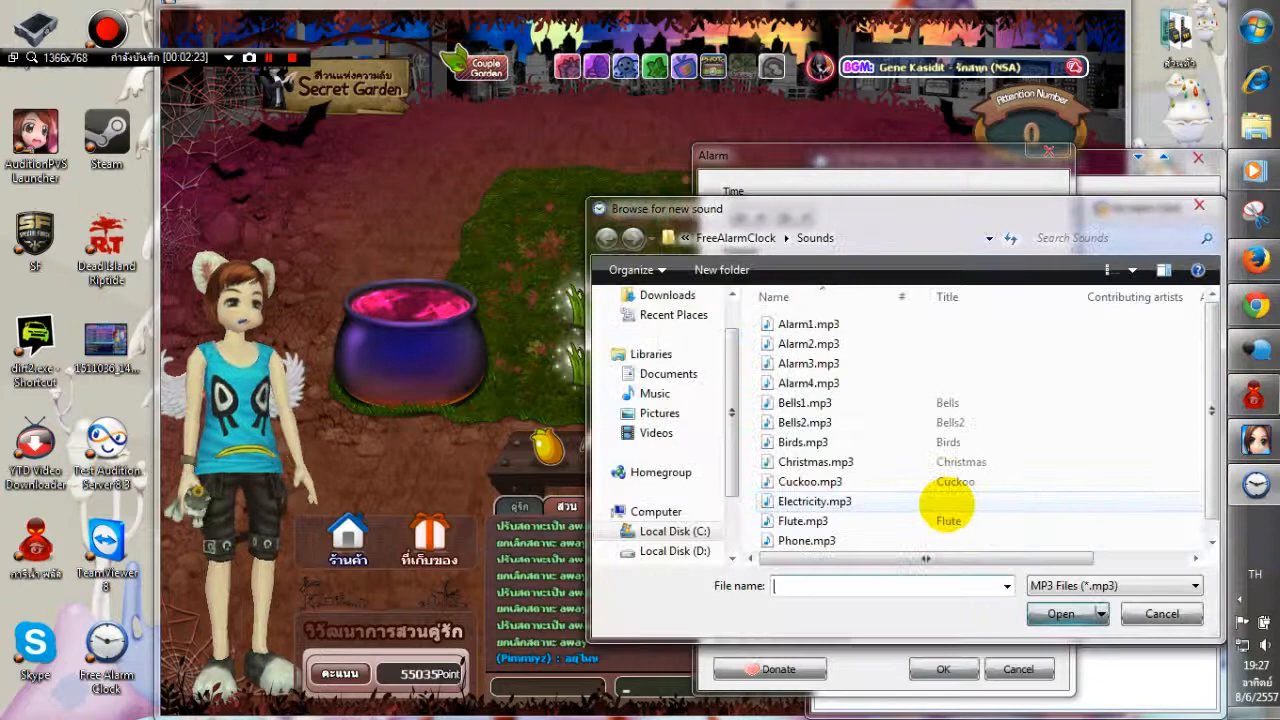
scroll(down, 3)
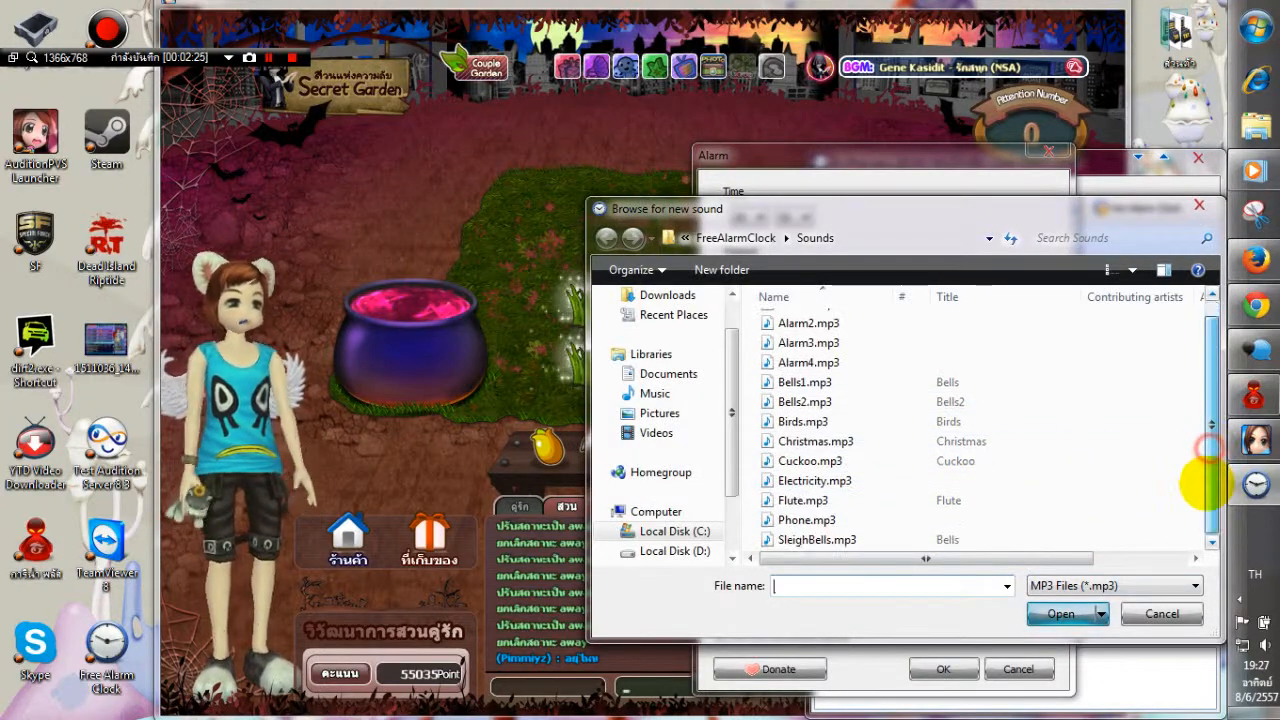